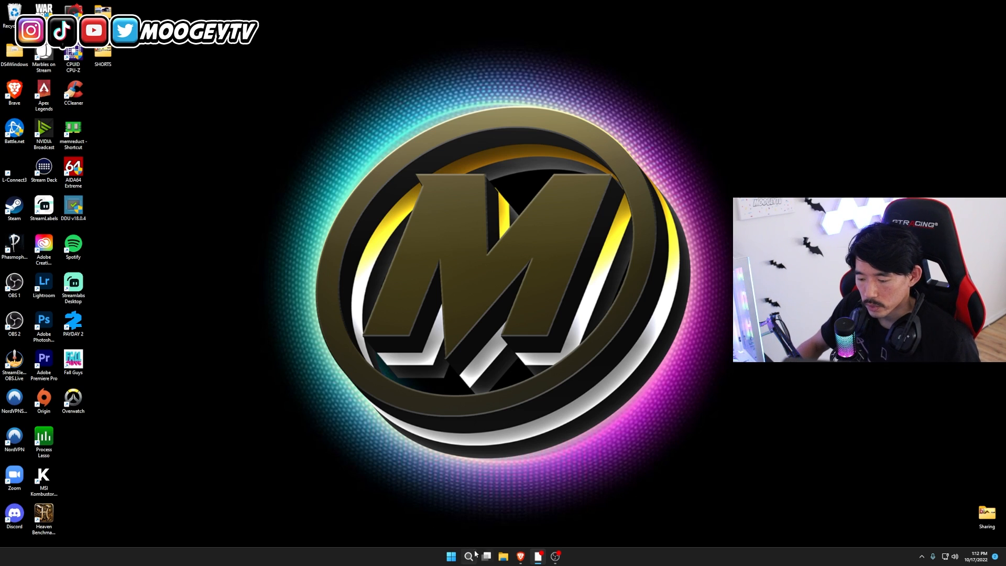
Search Windows for 'bluetooth' and open Bluetooth and other devices settings.
left_click(468, 555)
type("bluetooth")
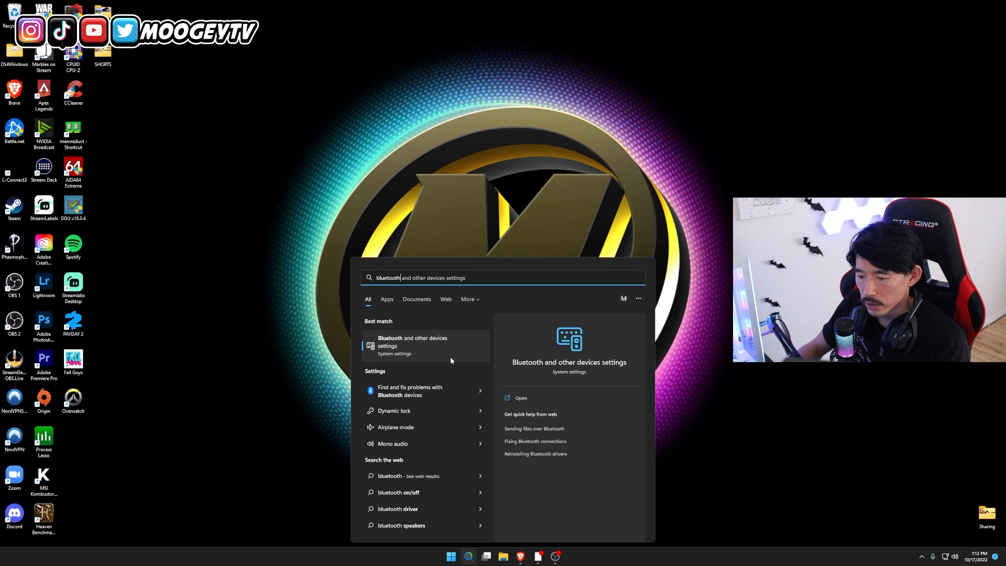
left_click(411, 345)
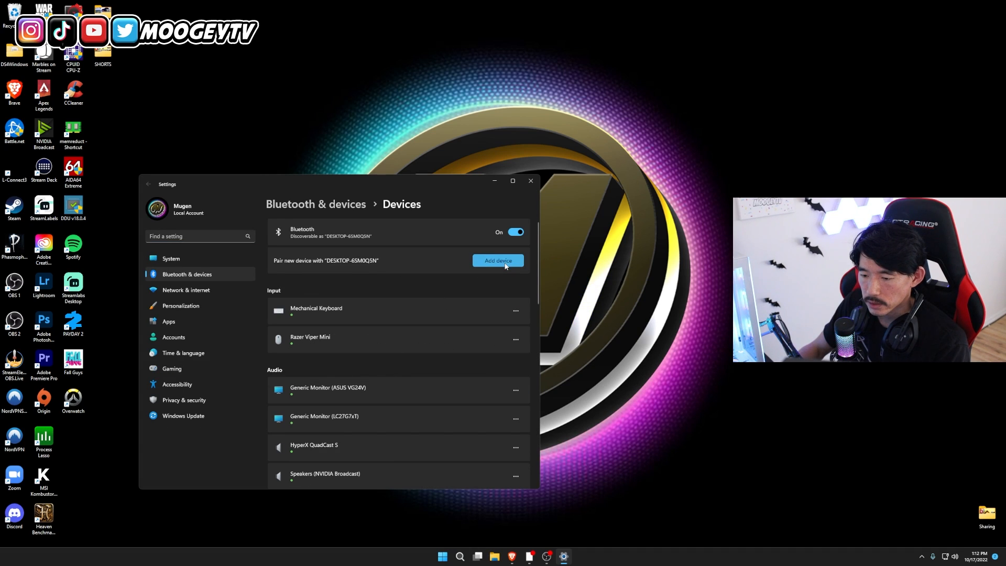
Add a Bluetooth device, pair the Wireless Controller, and dismiss the confirmation.
left_click(498, 260)
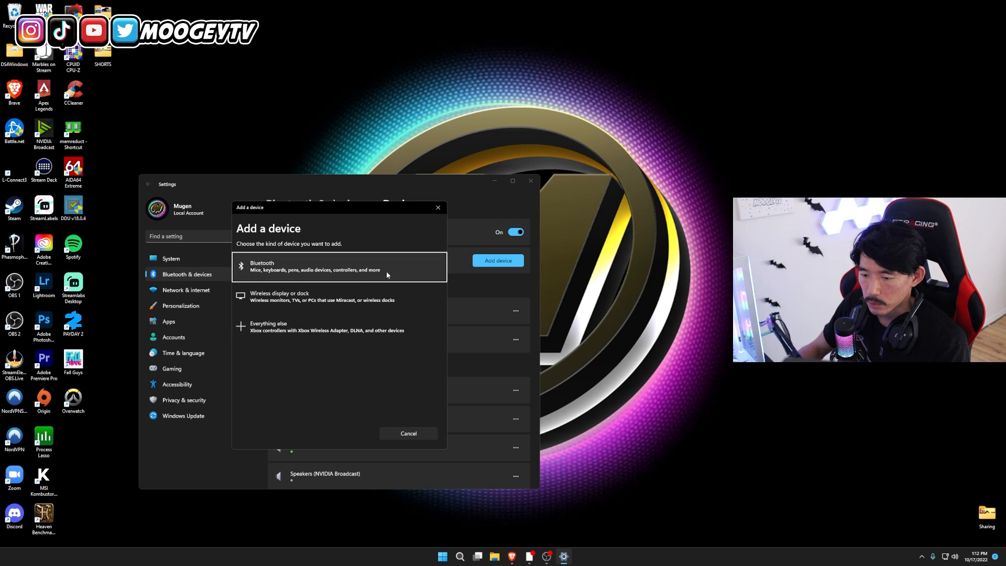
mouse_move(422, 304)
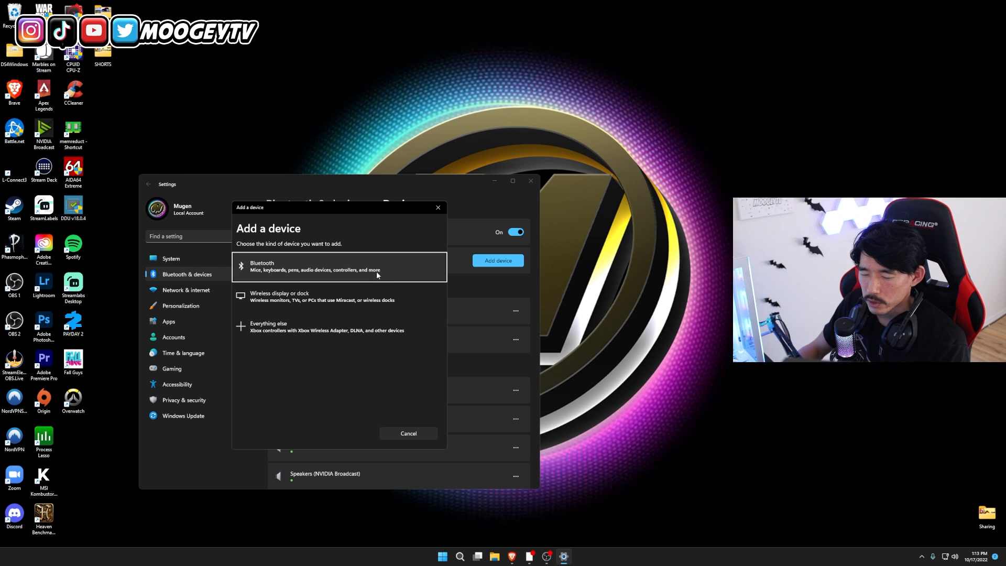
mouse_move(388, 272)
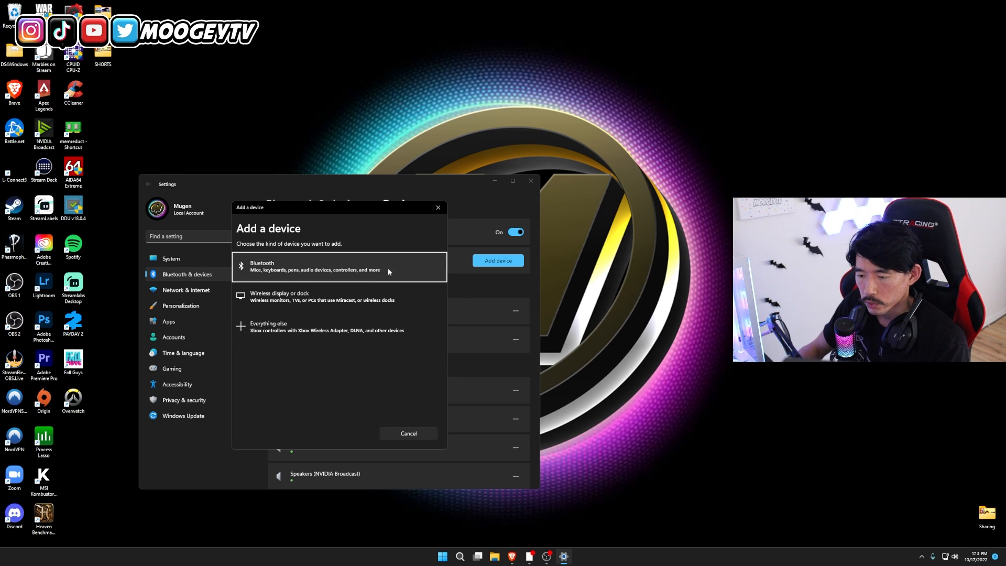
left_click(314, 265)
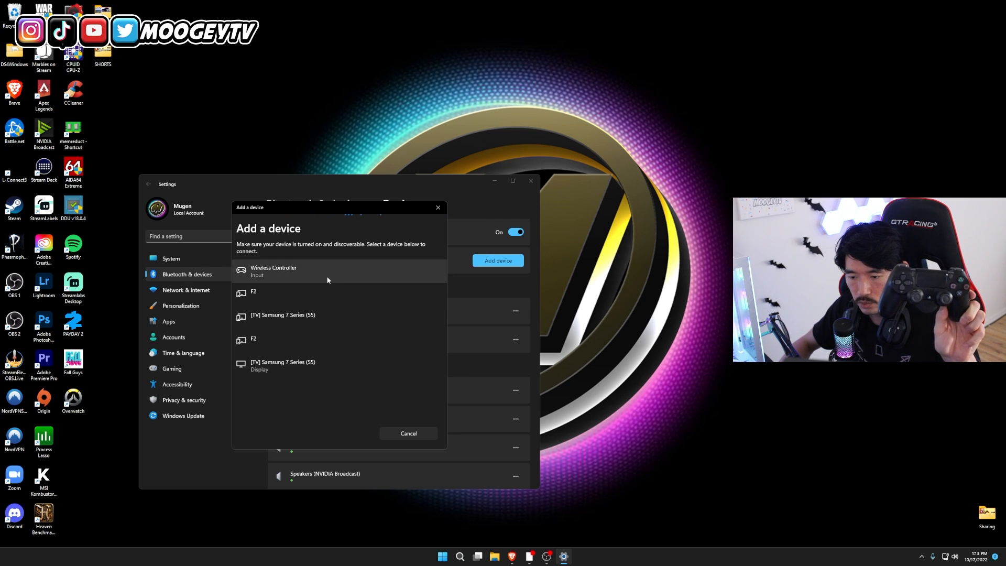
left_click(274, 270)
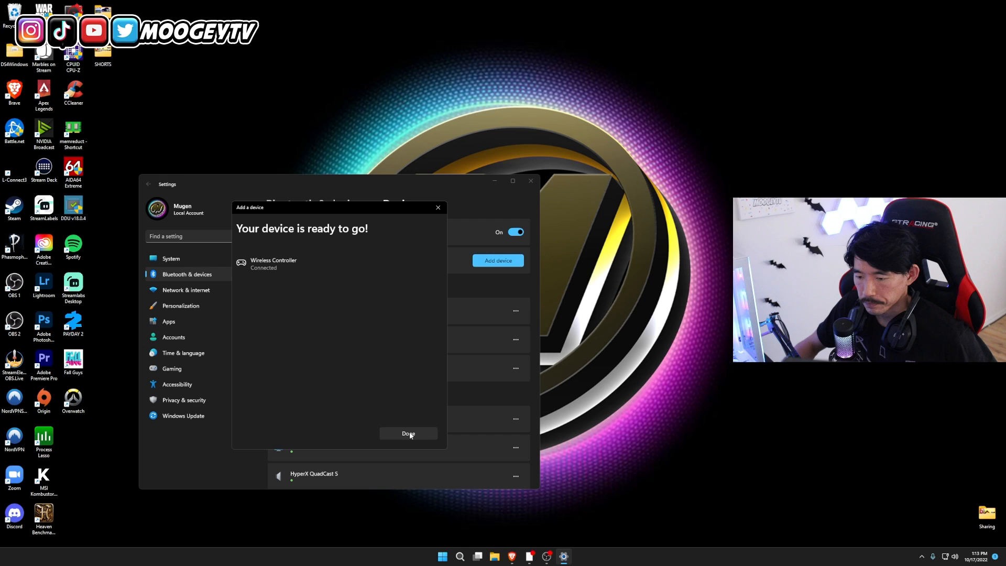
left_click(408, 434)
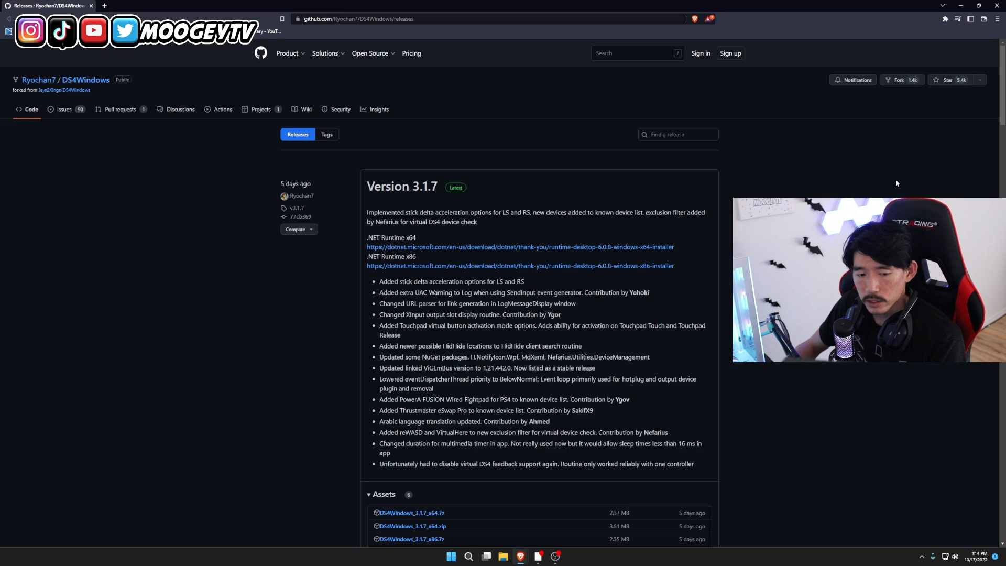
mouse_move(901, 180)
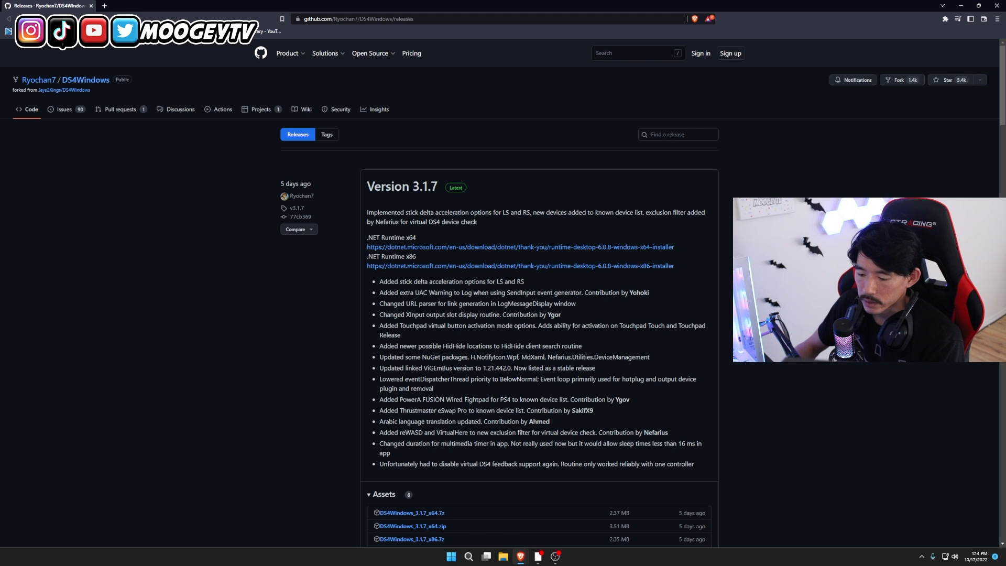
Download DS4Windows_3.1.7_x64.zip from the release assets and show it in its folder.
scroll("down", 3)
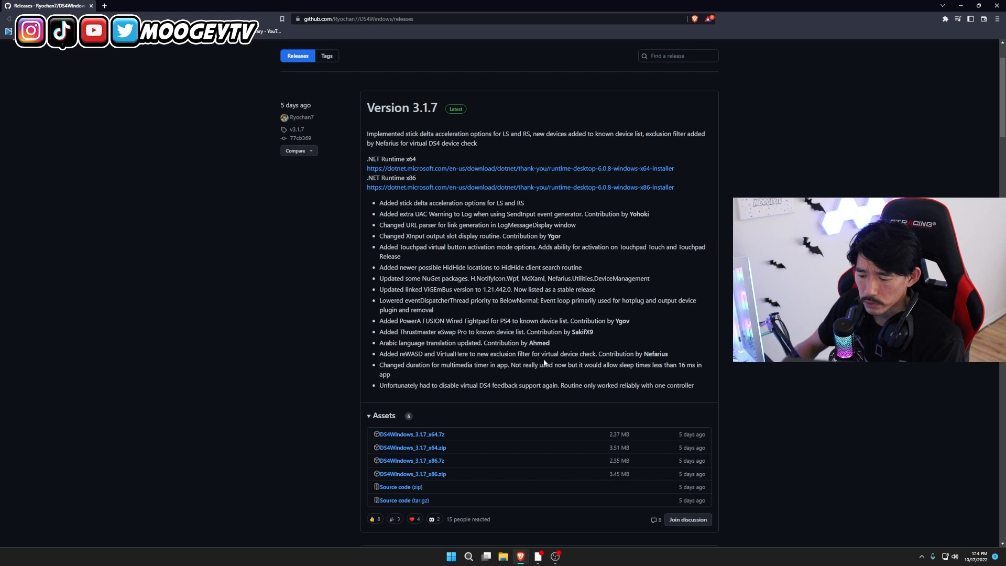
left_click(413, 447)
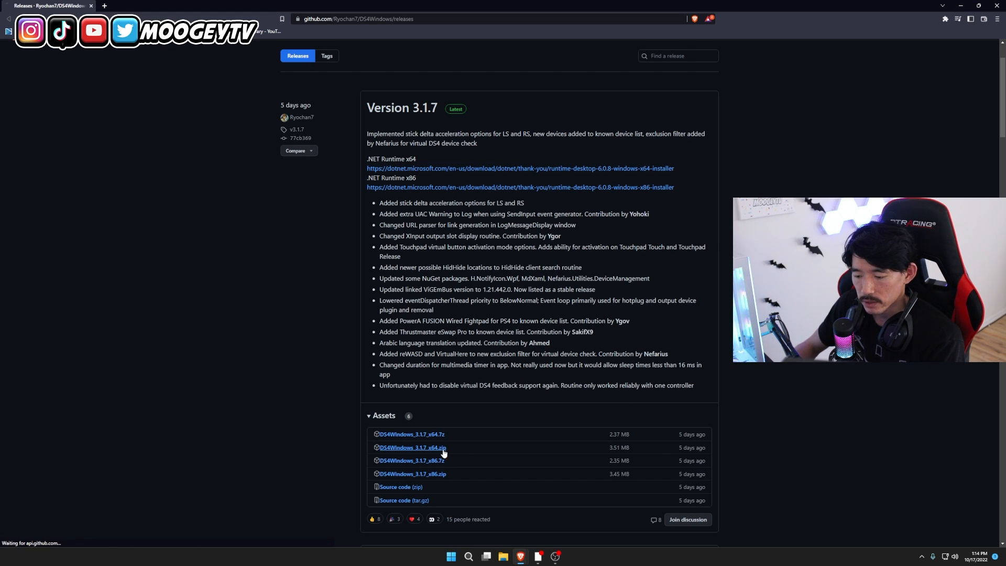
left_click(413, 447)
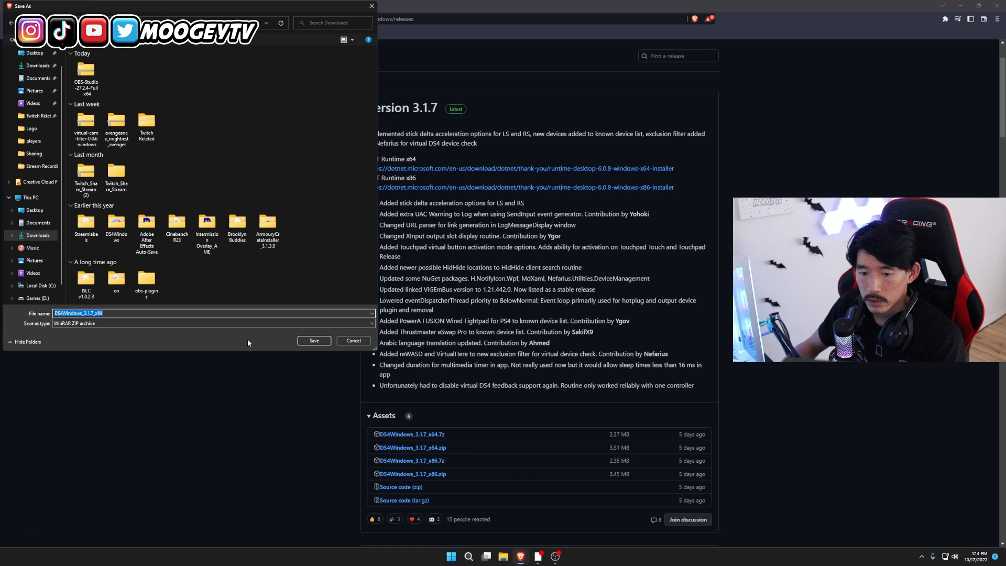
left_click(314, 340)
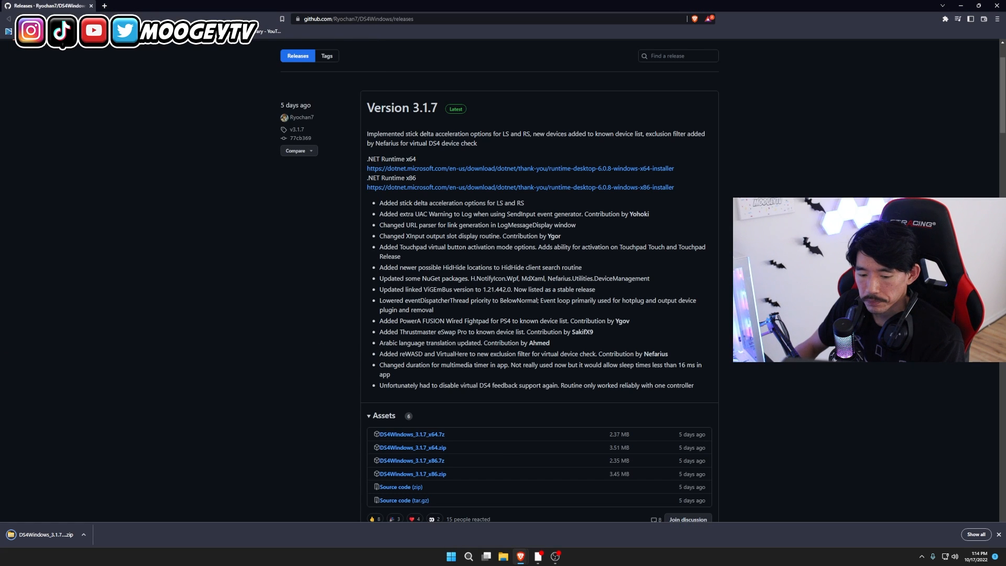
left_click(83, 534)
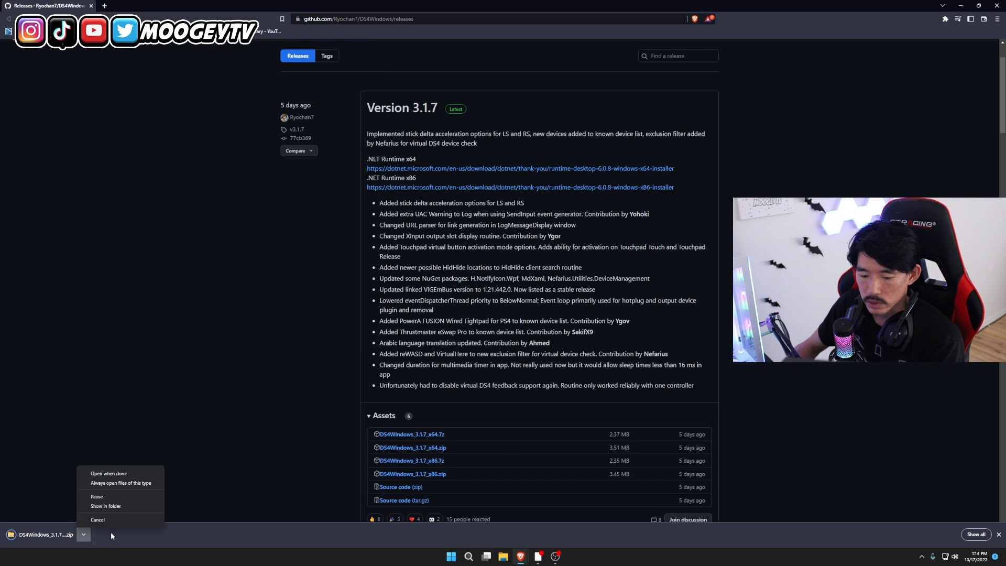
left_click(108, 473)
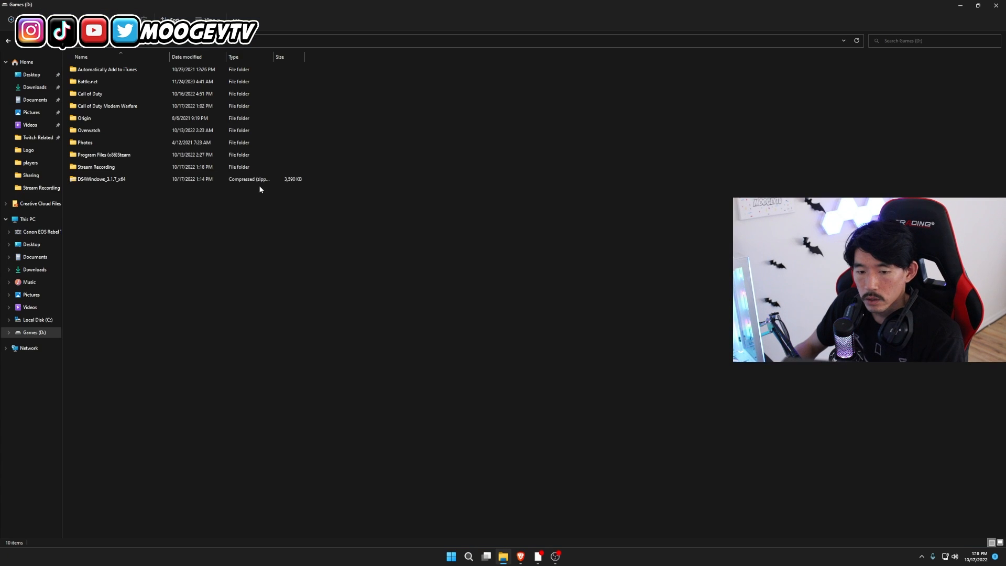
Extract the DS4Windows zip archive here on Games (D:).
left_click(99, 178)
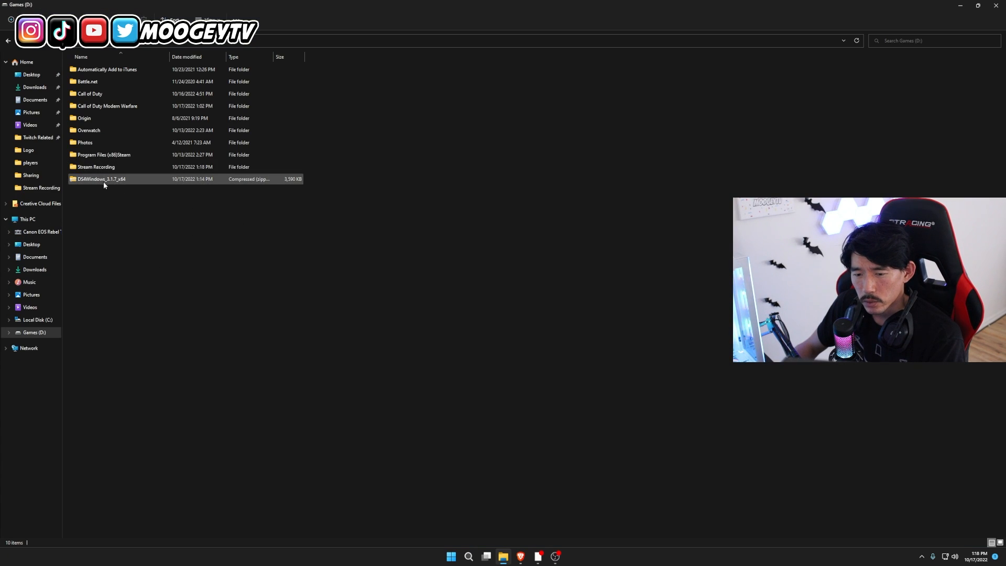
left_click(100, 178)
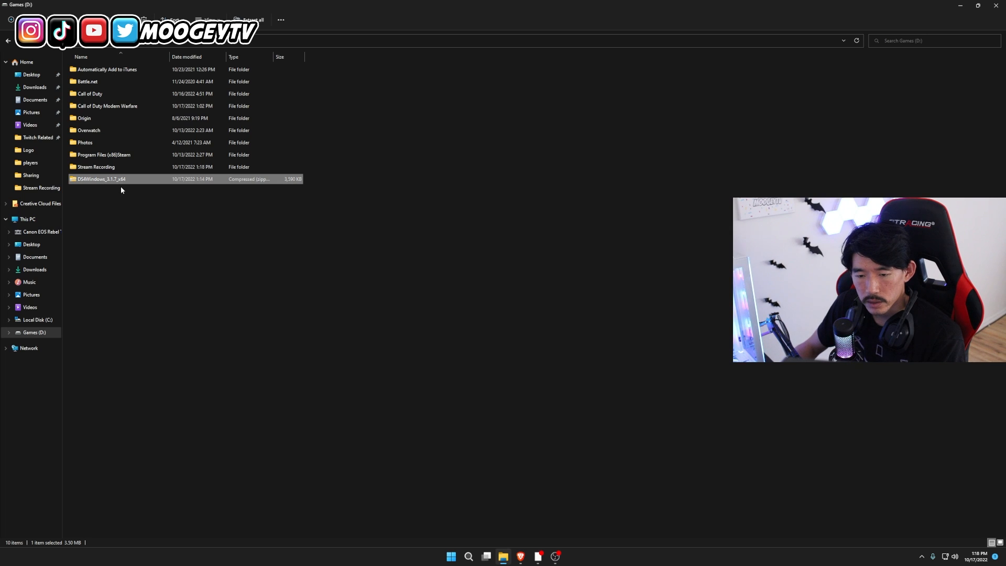
right_click(99, 179)
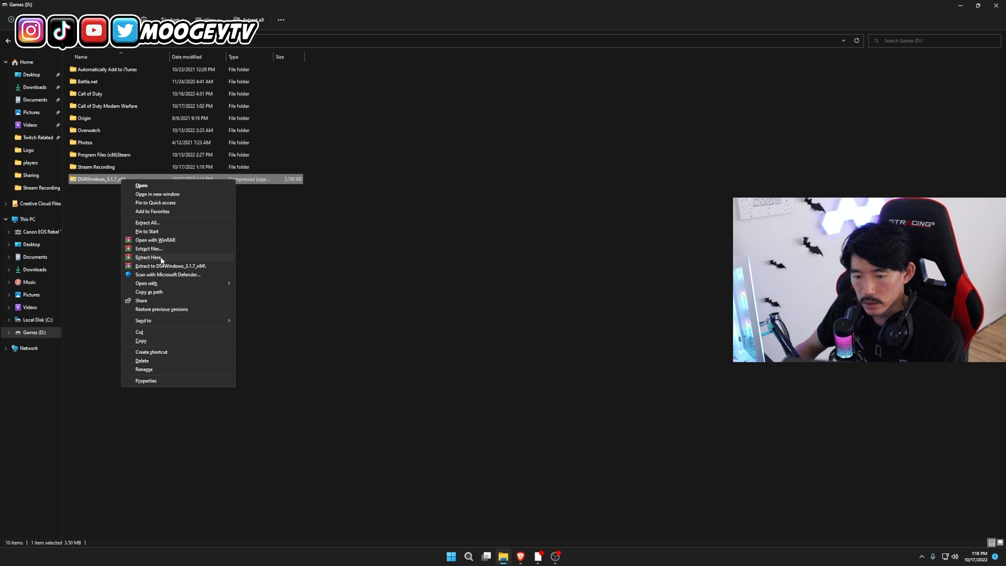
left_click(147, 257)
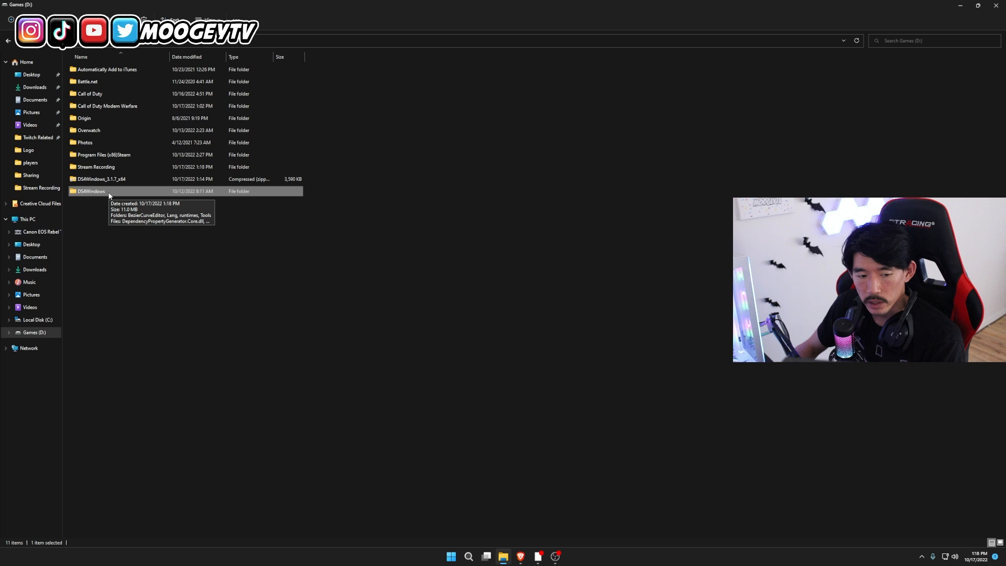
Launch DS4Windows.exe from the extracted DS4Windows folder.
double_click(91, 191)
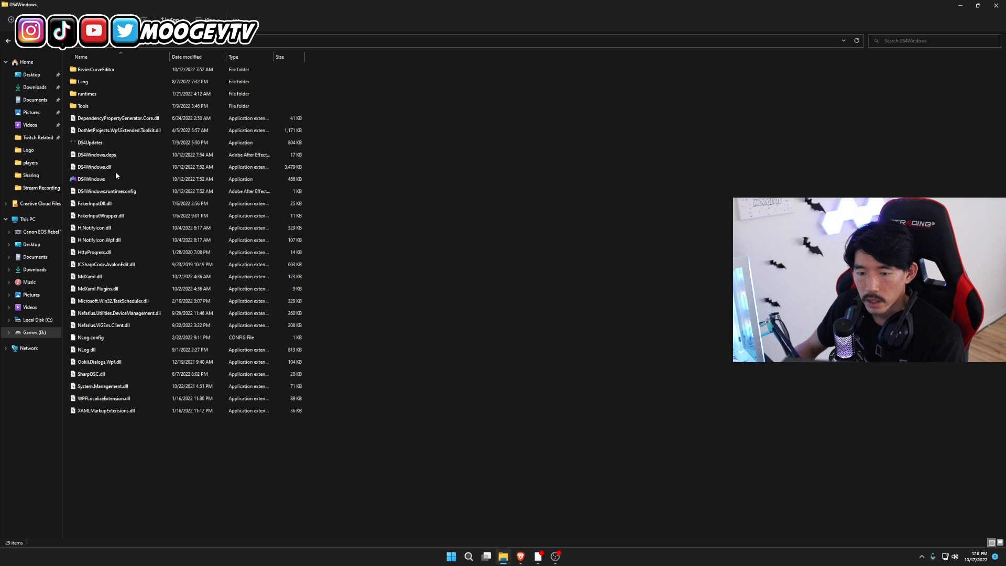
left_click(91, 178)
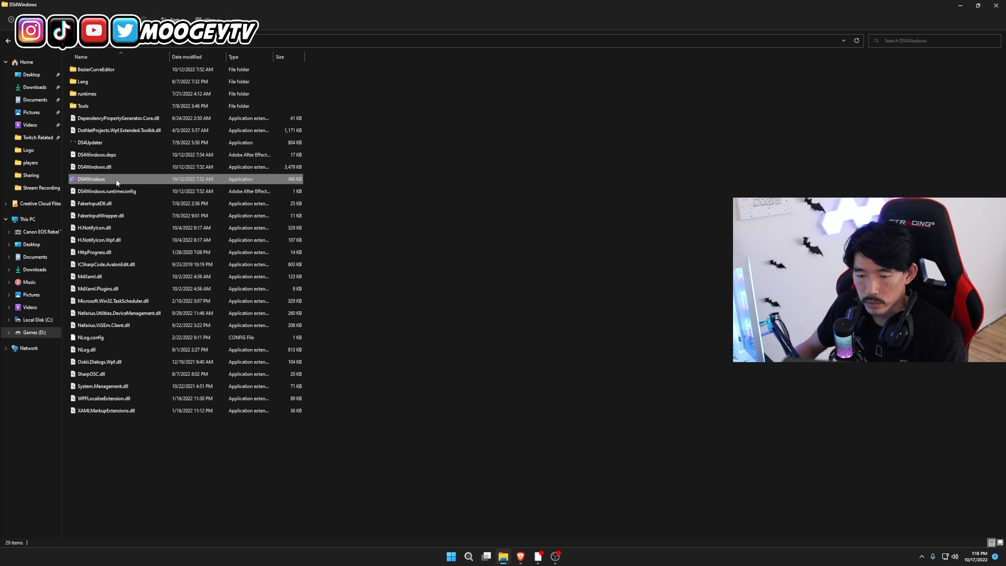
double_click(91, 178)
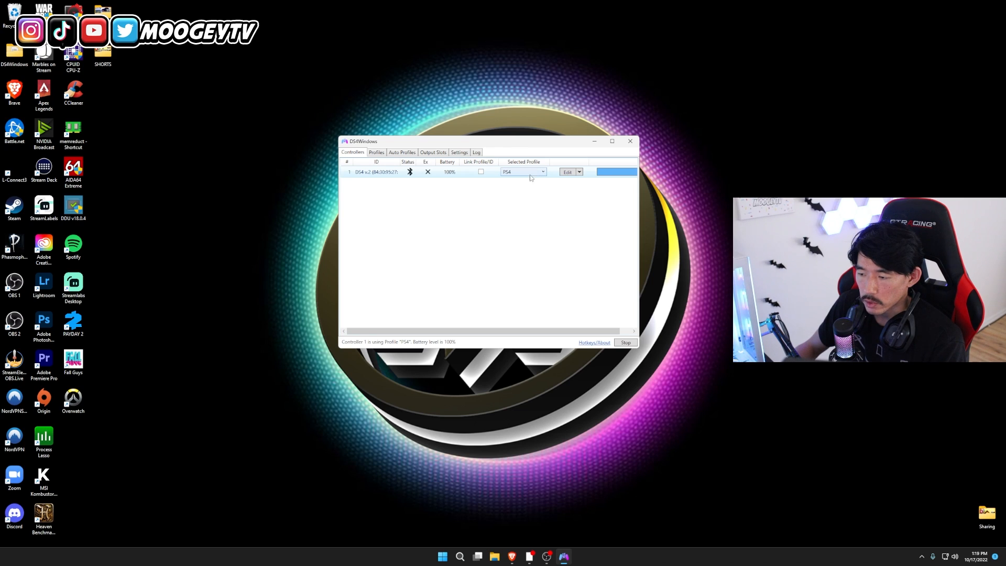
Switch the controller's selected profile from PS4 to Default, then show the Profiles list.
left_click(542, 172)
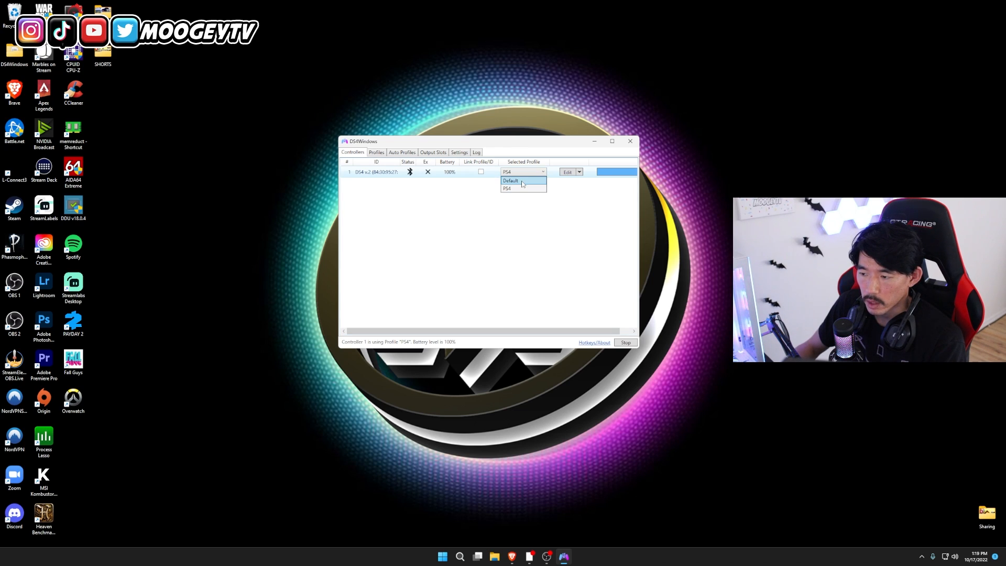
left_click(511, 180)
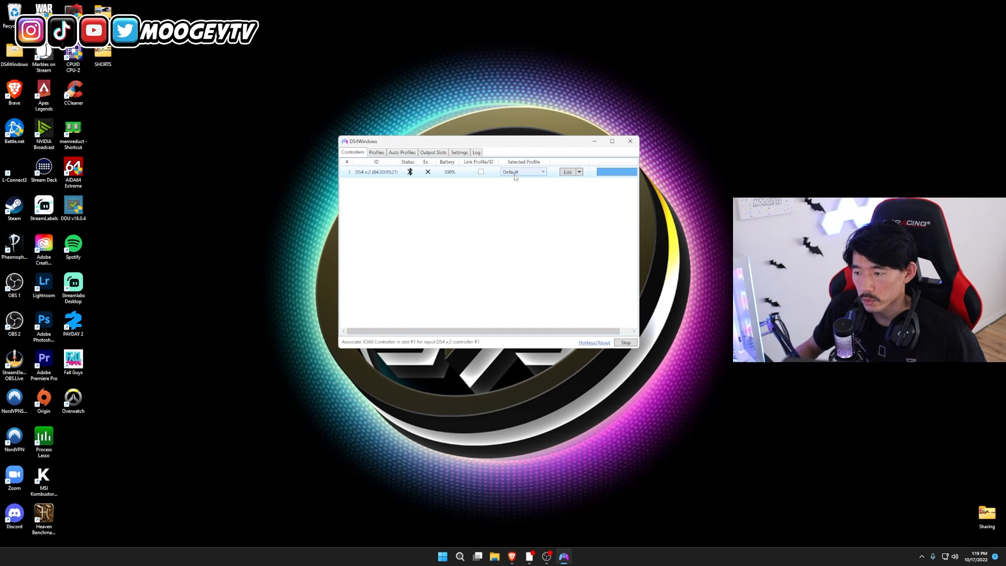
mouse_move(516, 177)
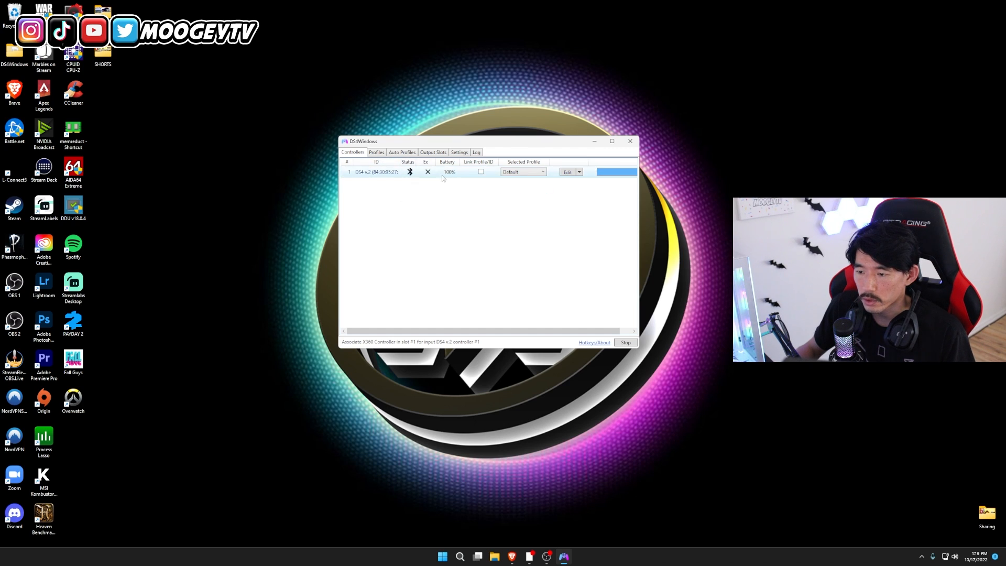
left_click(376, 152)
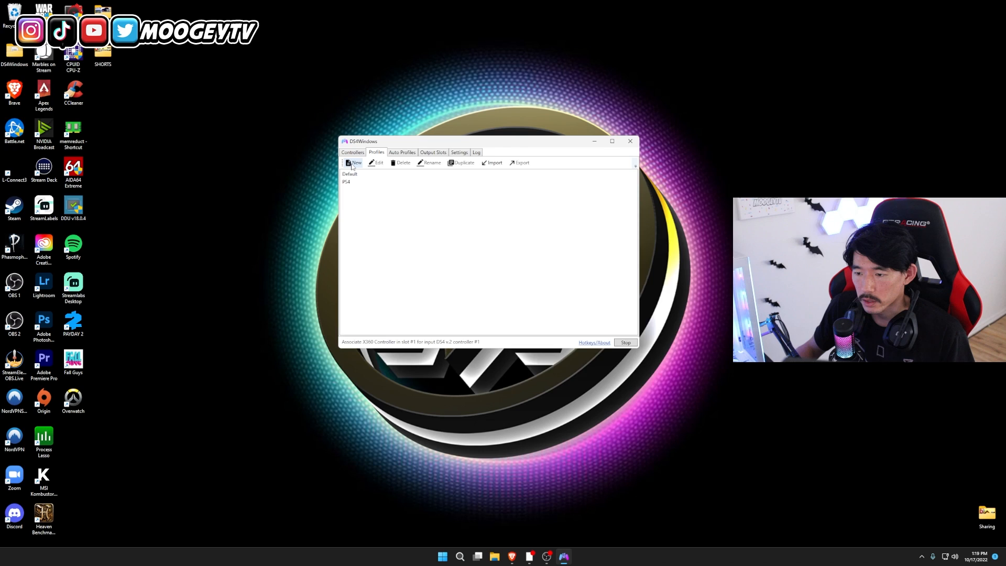
Create a new profile from the Gamepad preset with Xbox 360 output.
left_click(354, 163)
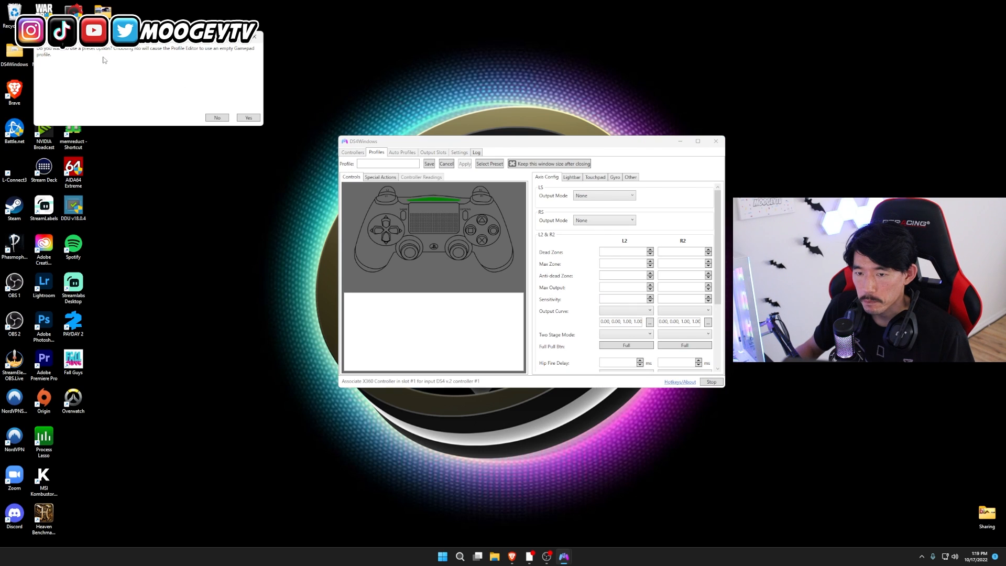
mouse_move(105, 57)
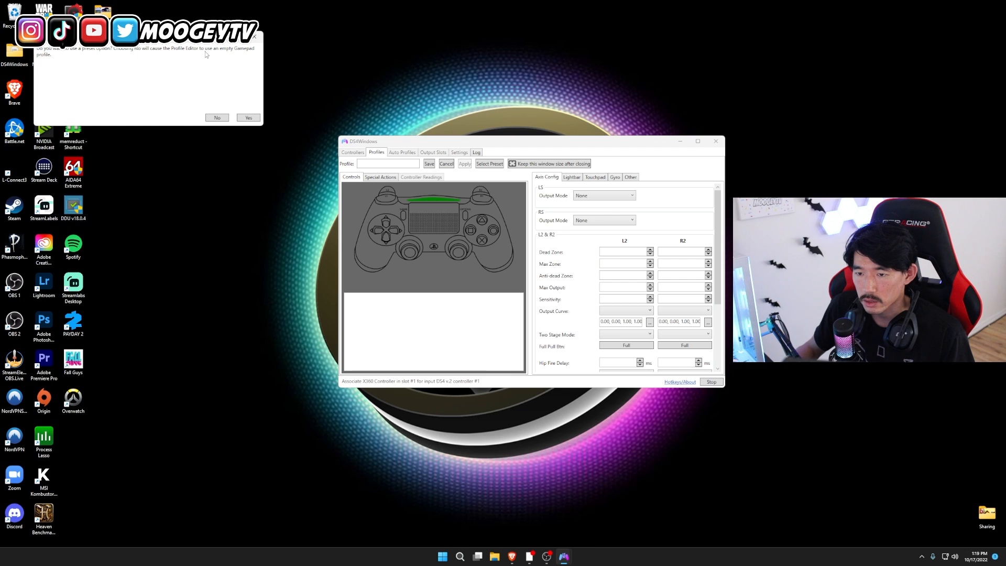
mouse_move(69, 66)
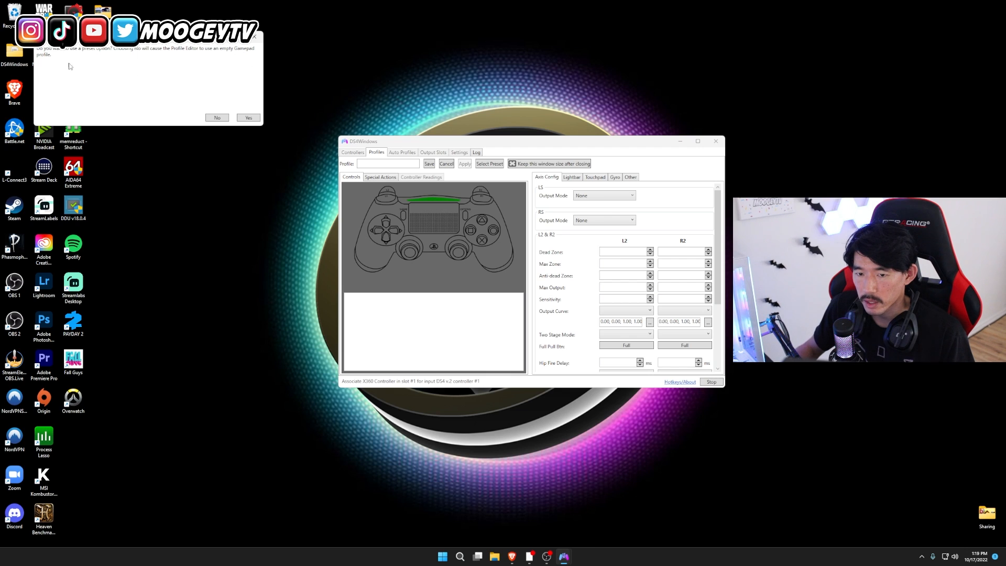
left_click(248, 118)
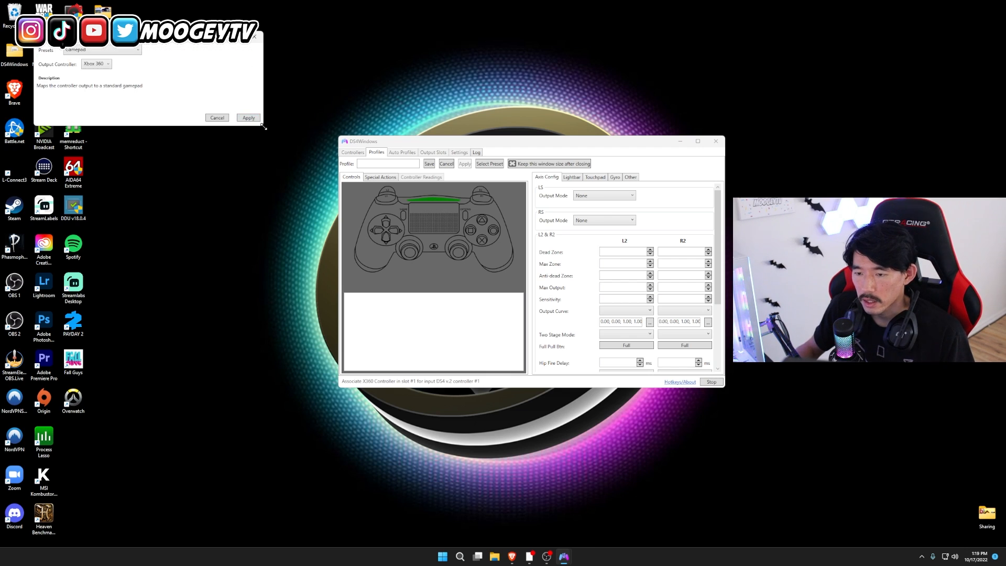
left_click(101, 49)
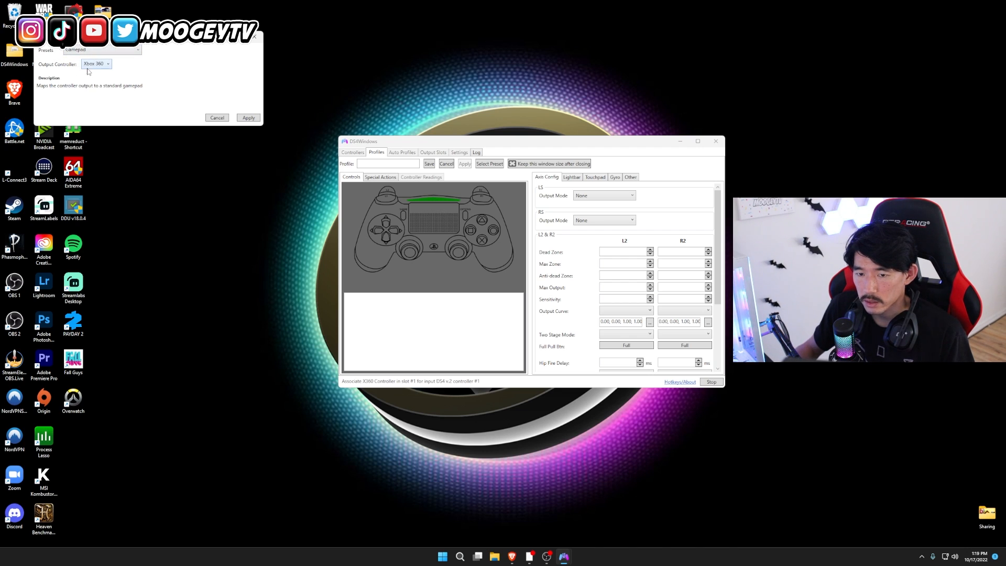
left_click(96, 64)
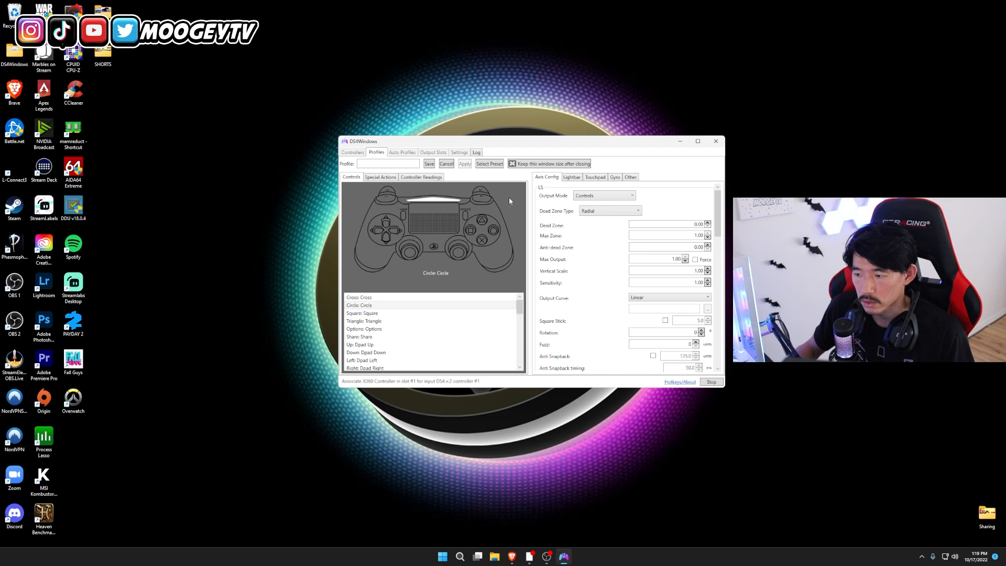
Name the profile PS5, set touchpad output to Controls with passthru click, and save.
left_click(387, 163)
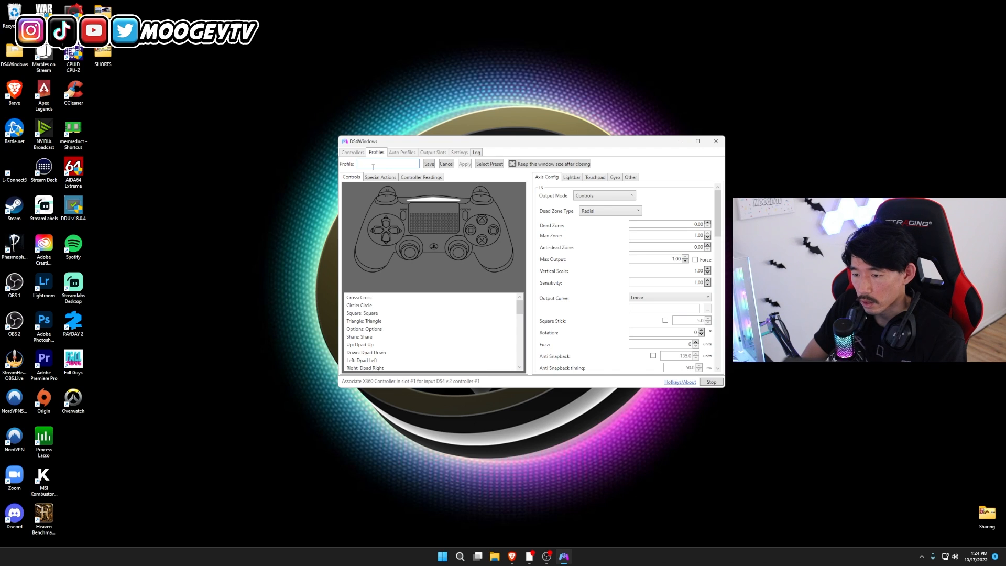
type("PS5")
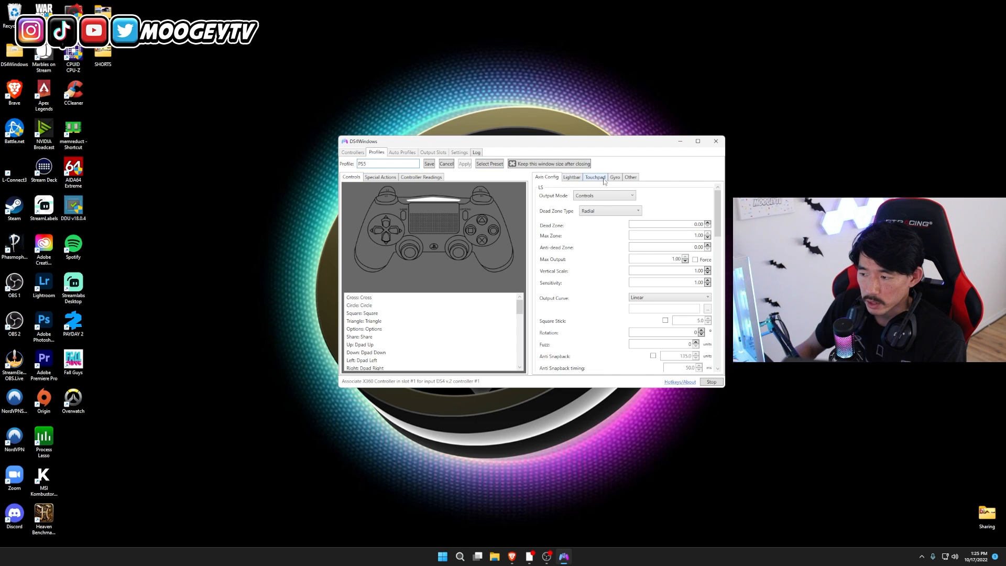
left_click(594, 177)
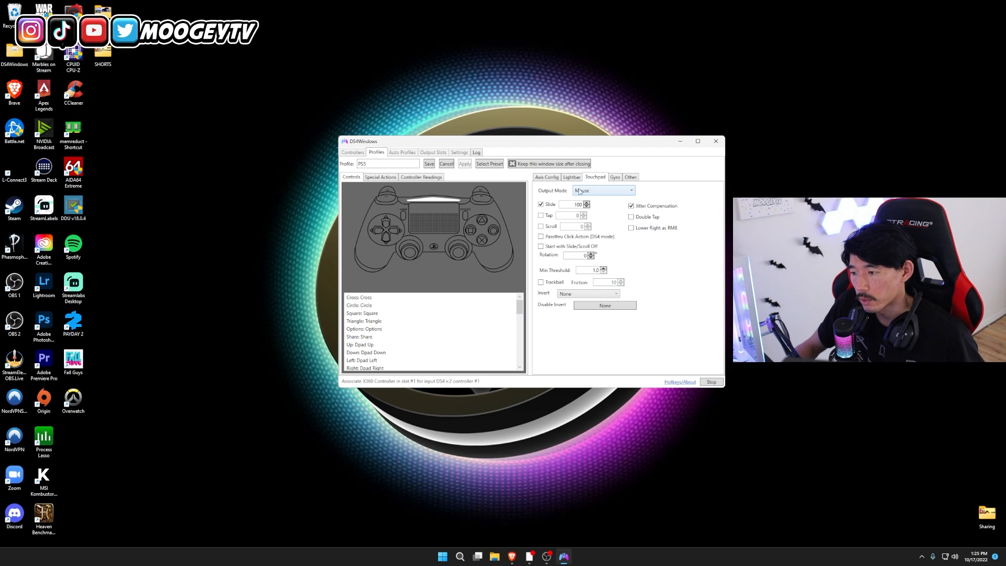
left_click(602, 190)
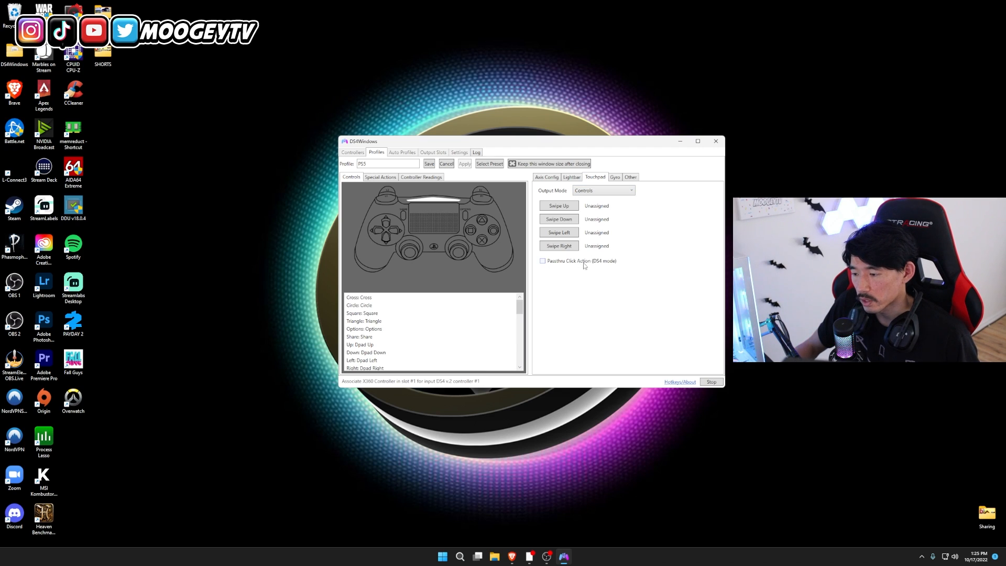
left_click(542, 261)
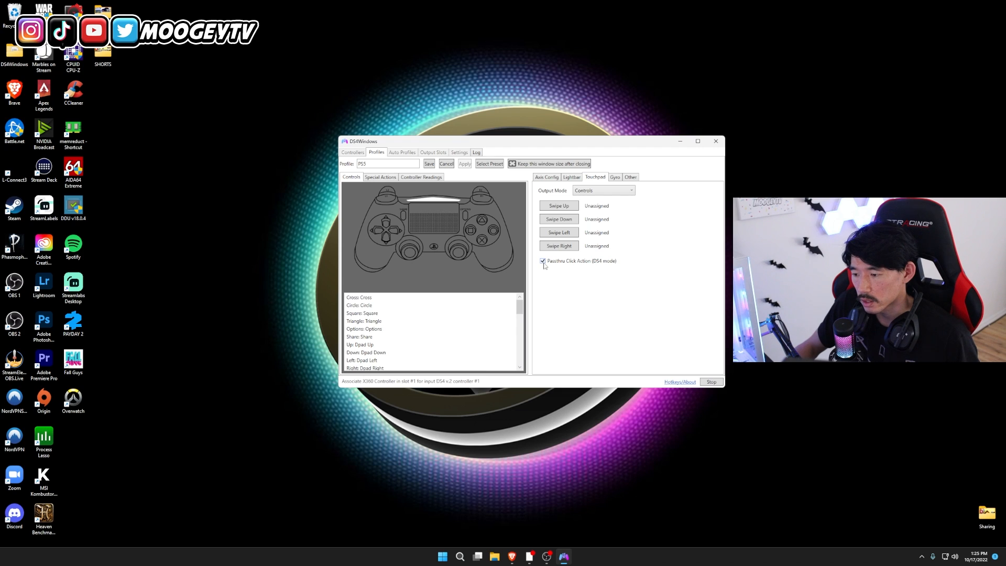
left_click(570, 177)
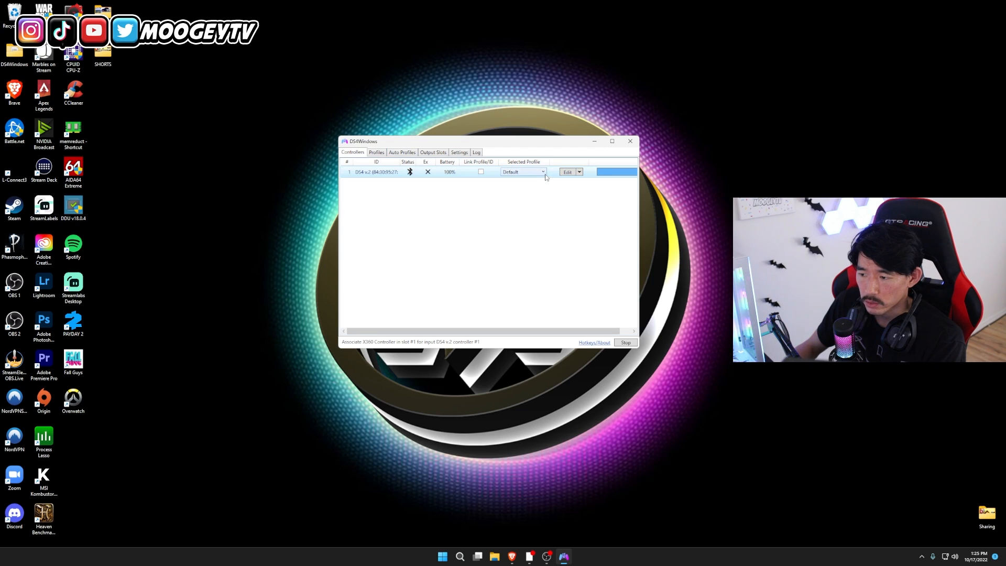
Assign PS5 to the controller, stop and restart the service, then close DS4Windows.
left_click(543, 172)
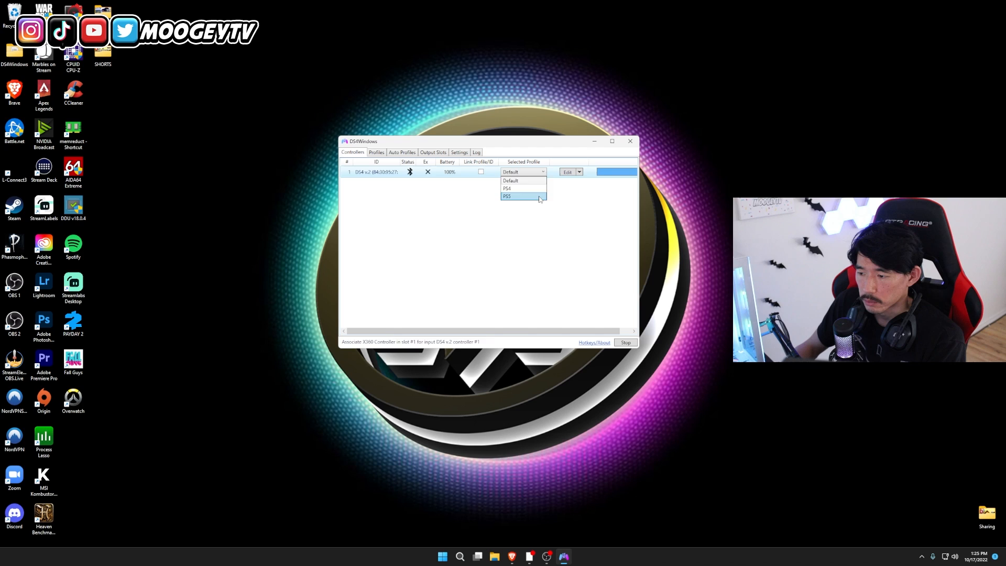
left_click(506, 197)
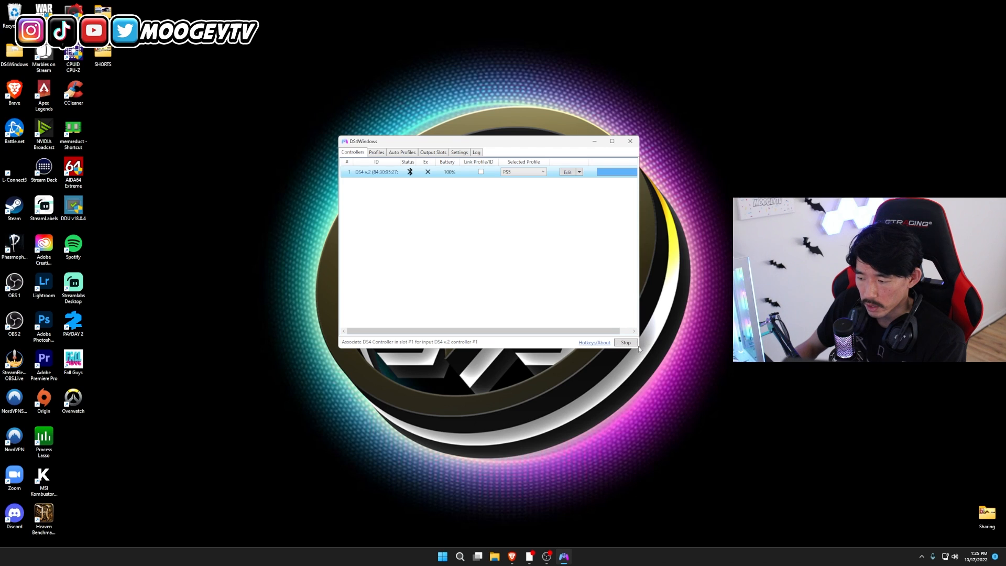
mouse_move(654, 358)
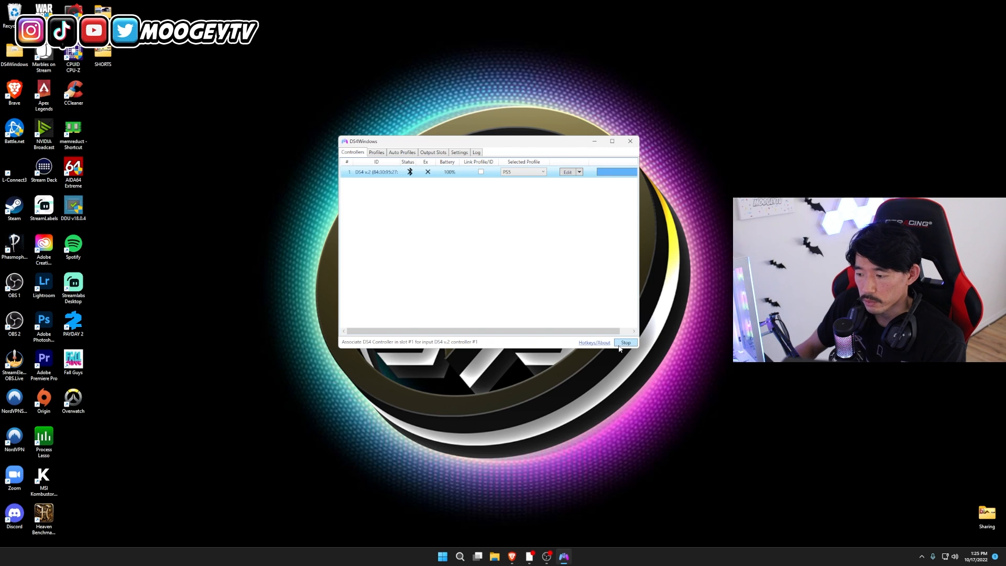
left_click(625, 342)
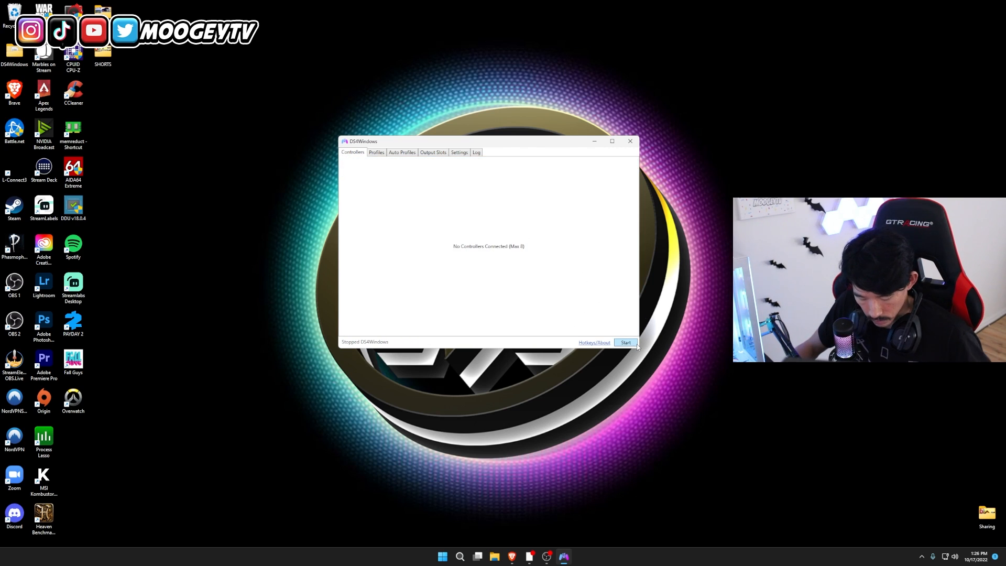
left_click(626, 342)
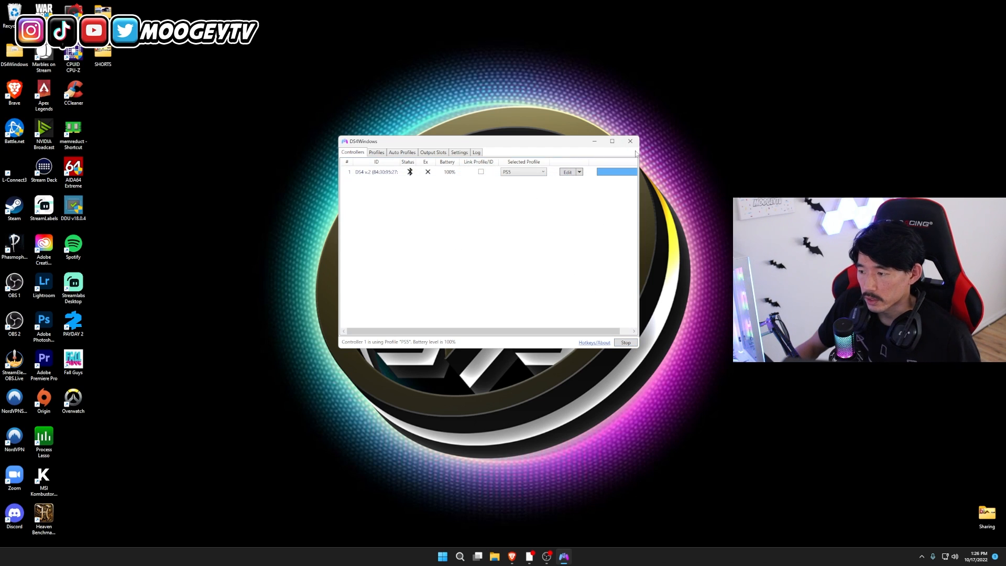
left_click(625, 342)
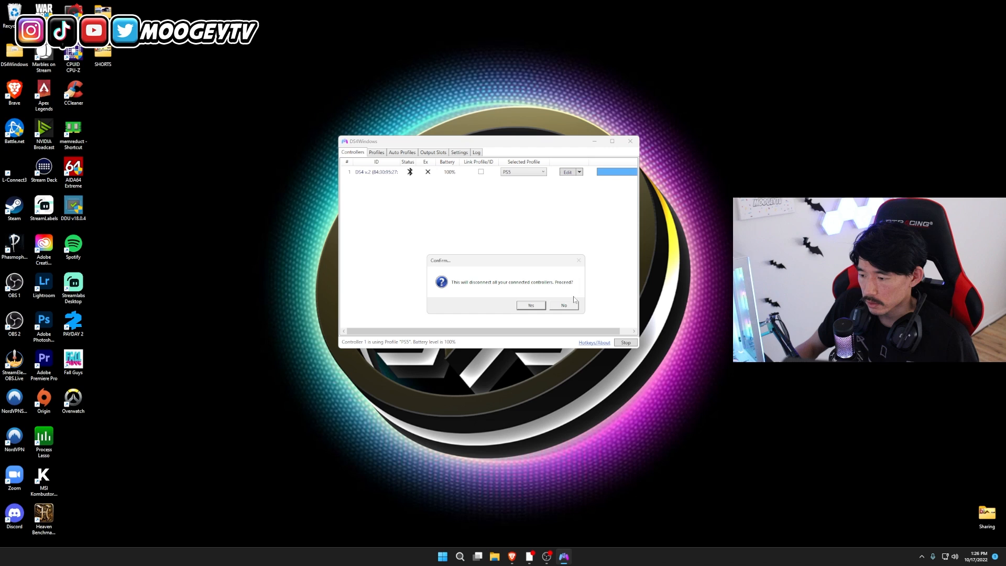
left_click(563, 304)
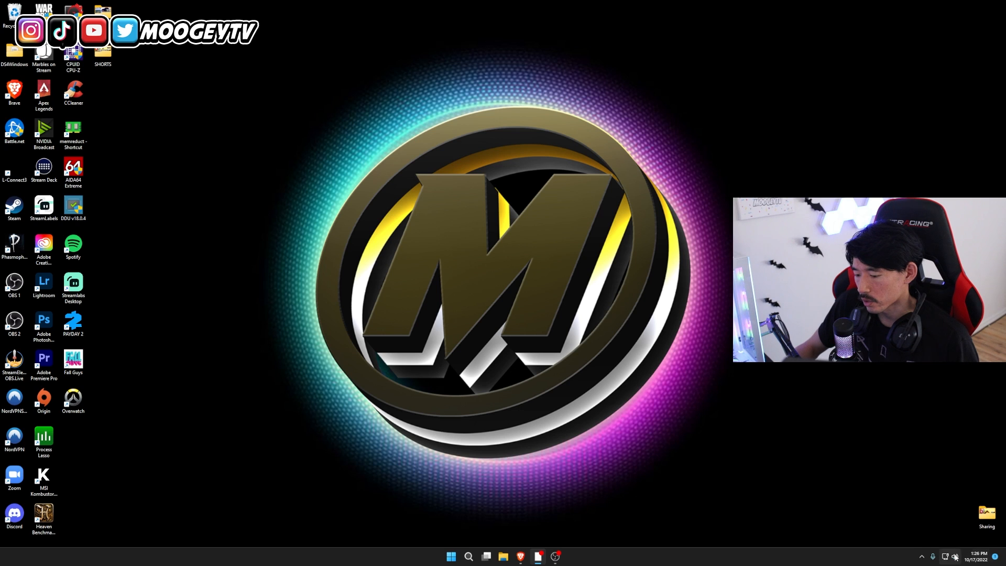
mouse_move(852, 496)
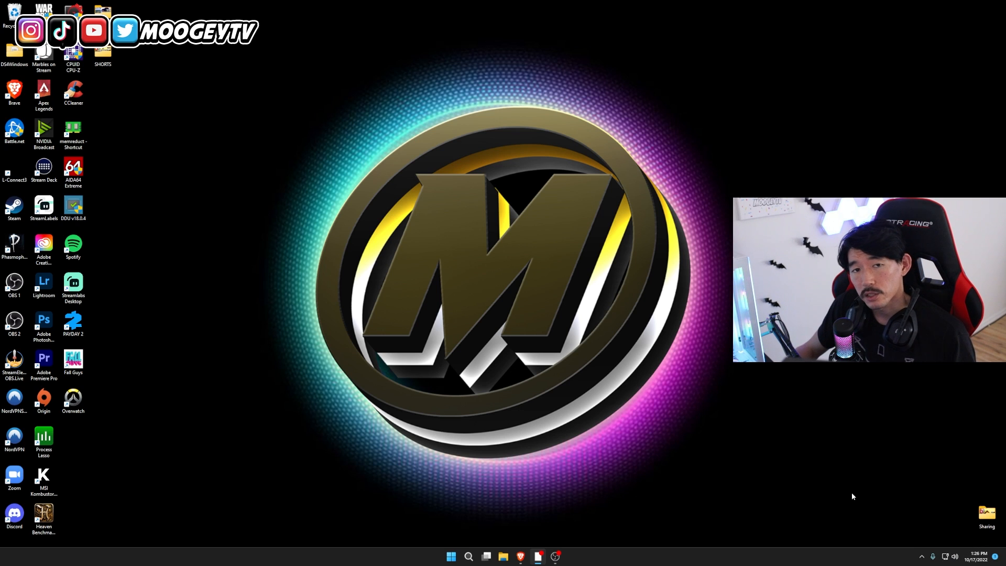